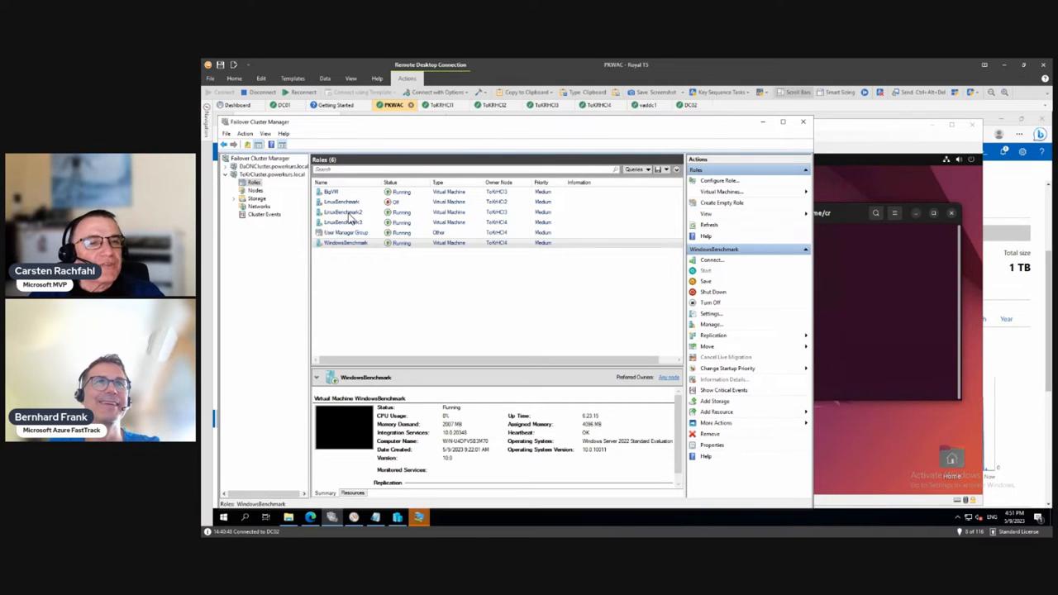
Bring the LinuxBenchmark3 VM console with its root Ubuntu terminal to the front.
left_click(343, 213)
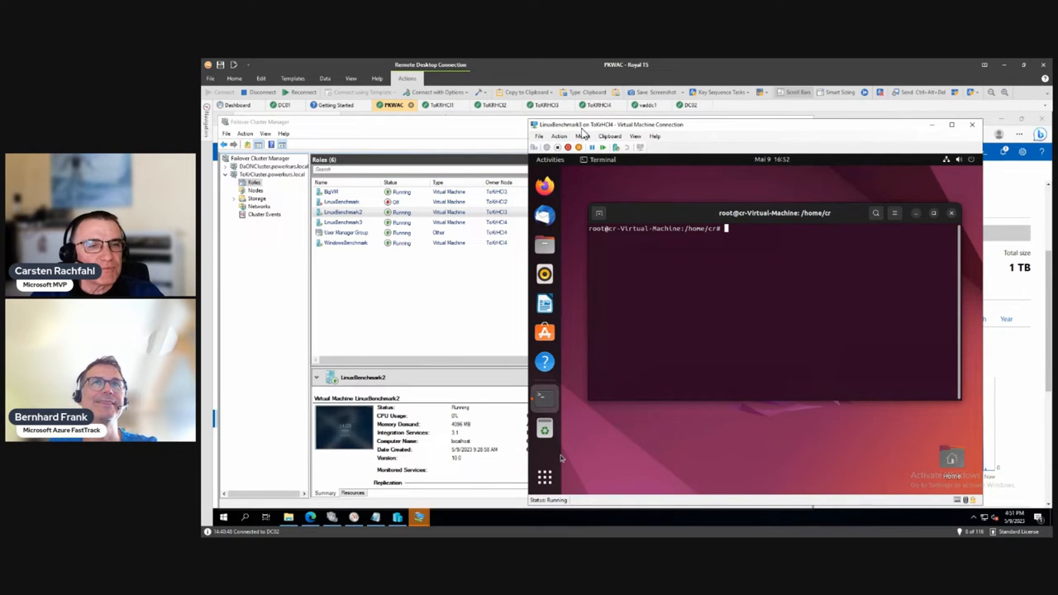
mouse_move(696, 189)
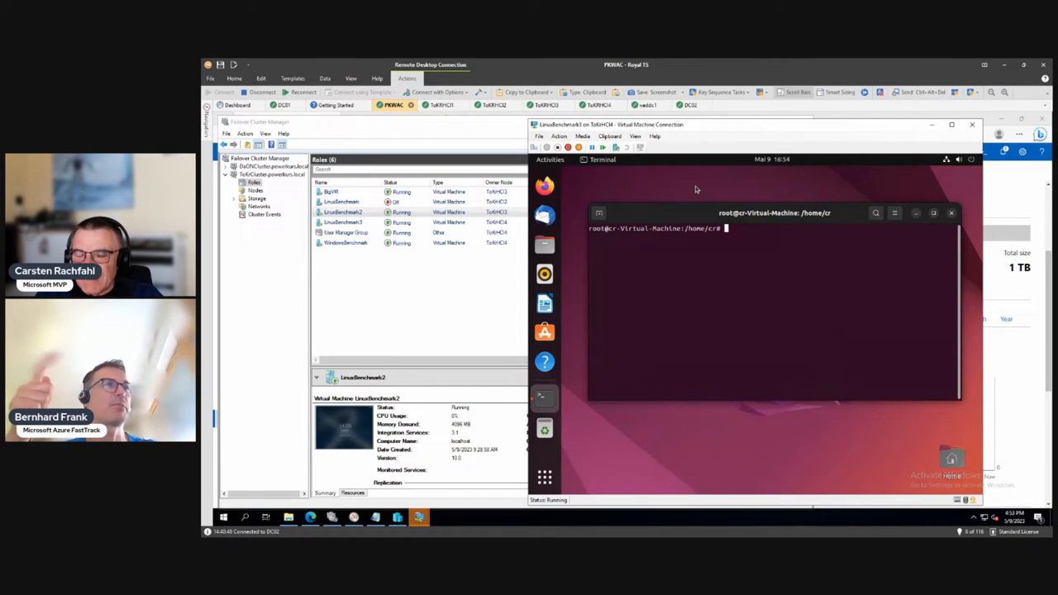
Open LinuxBenchmark3's Settings and review its 4096 MB memory and virtual hard disk.
left_click(343, 223)
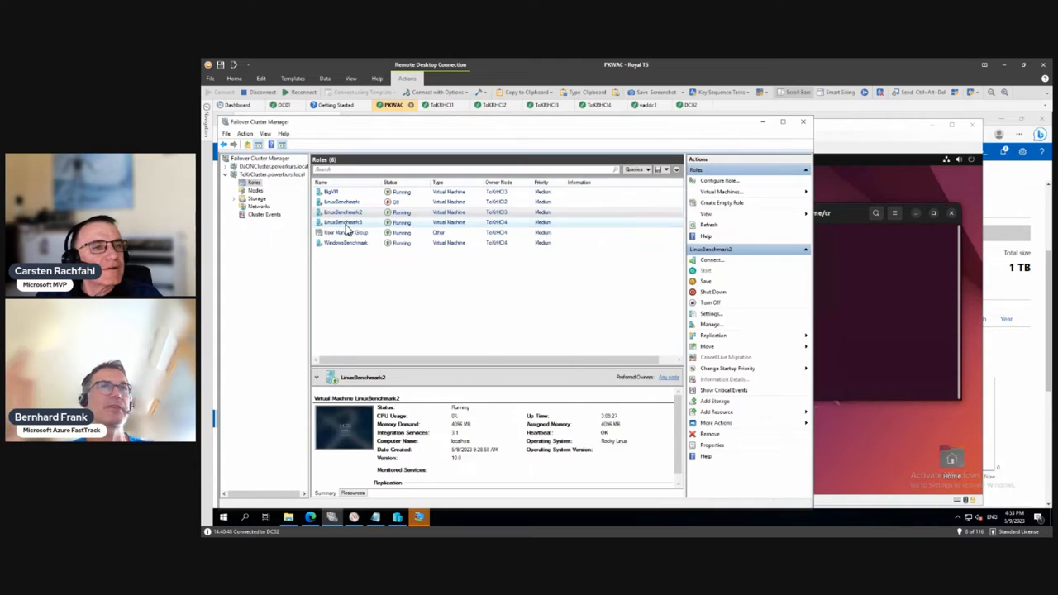
right_click(343, 222)
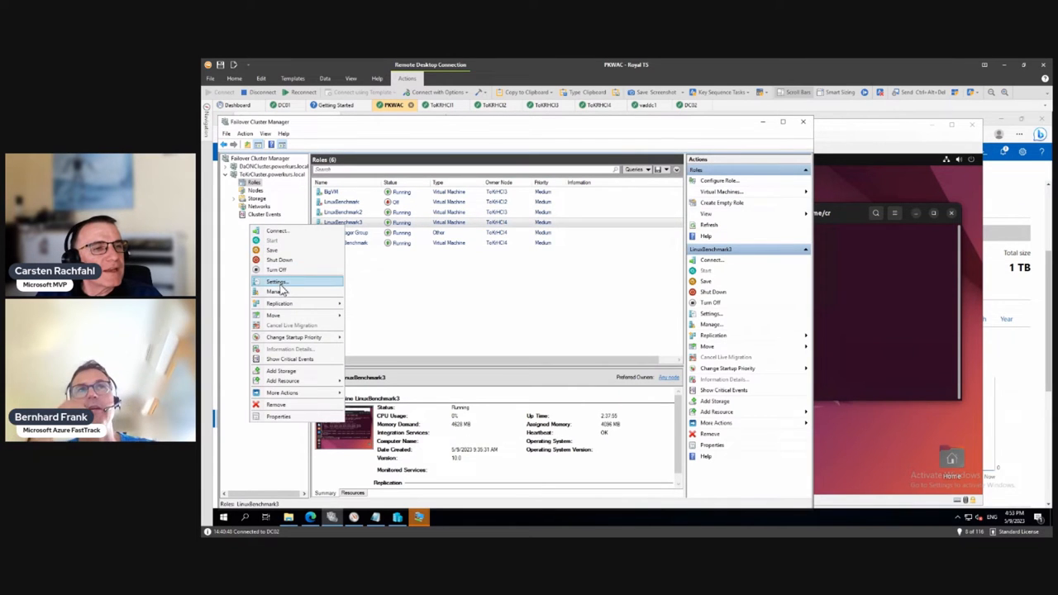
left_click(277, 282)
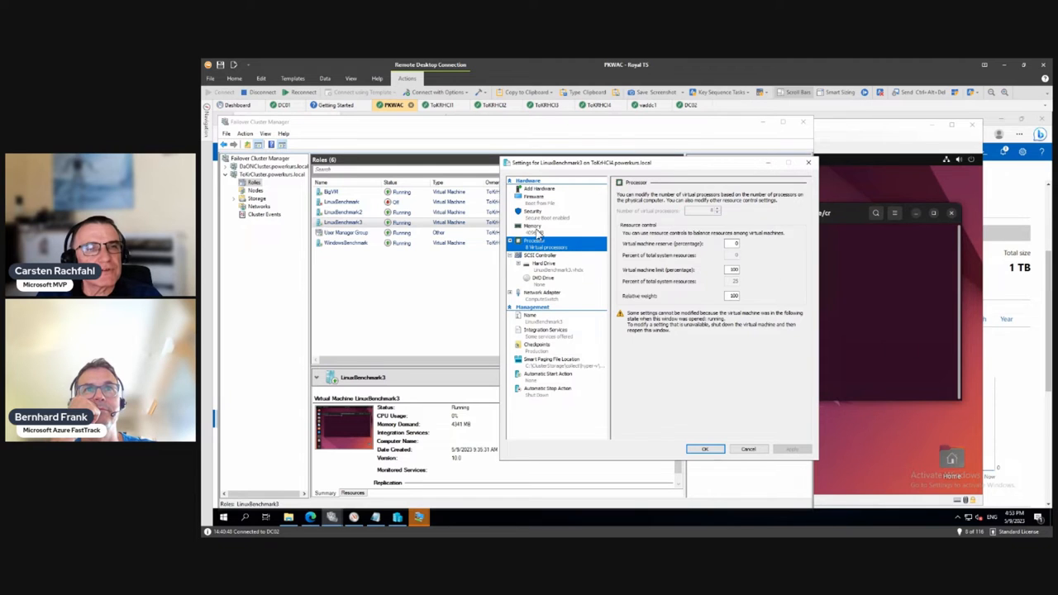
left_click(533, 226)
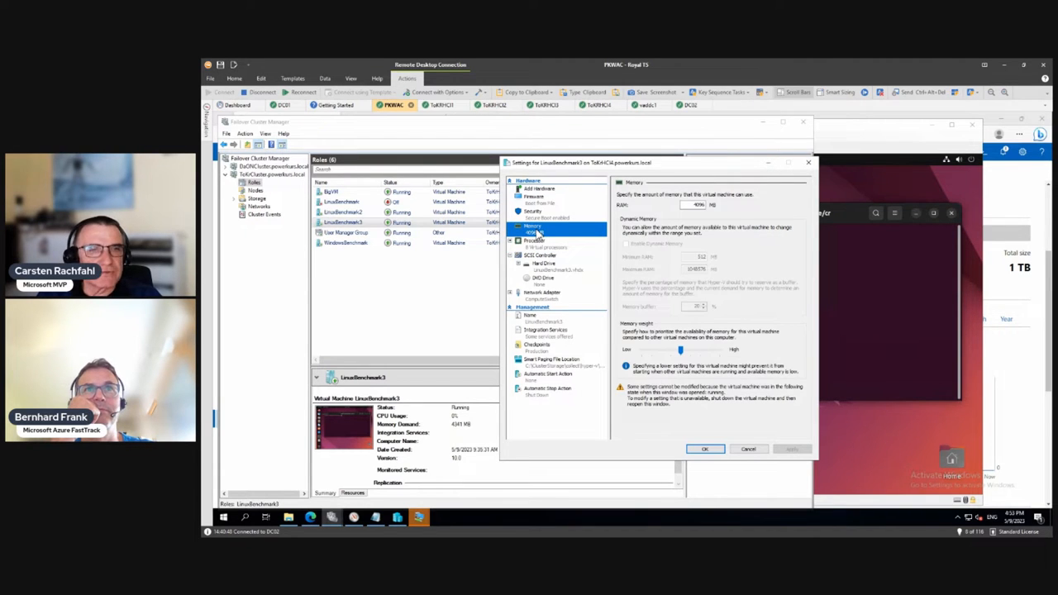
left_click(544, 268)
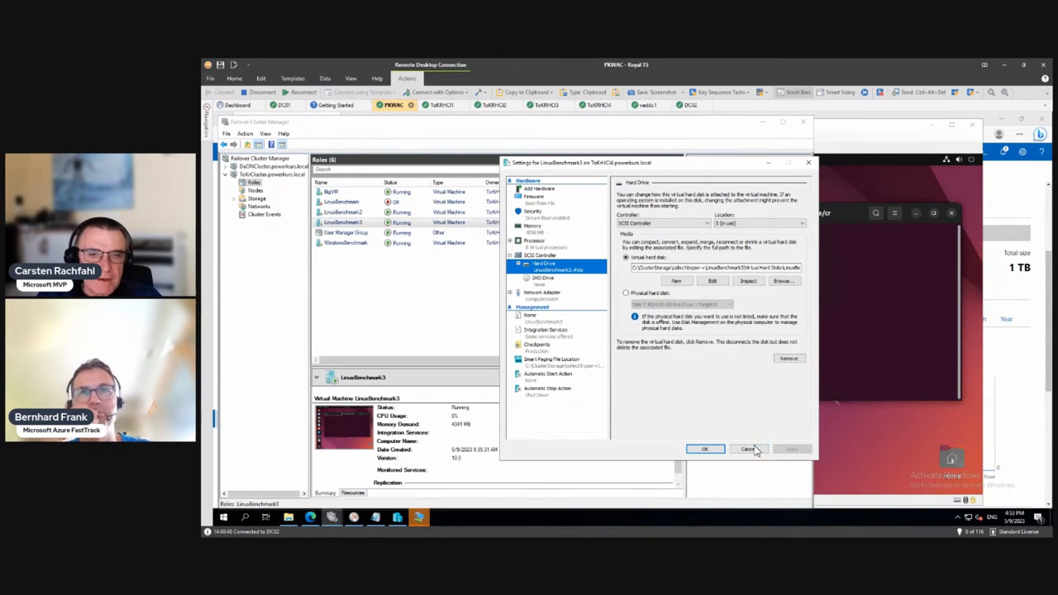
Cancel the LinuxBenchmark3 Settings dialog without saving changes.
left_click(748, 448)
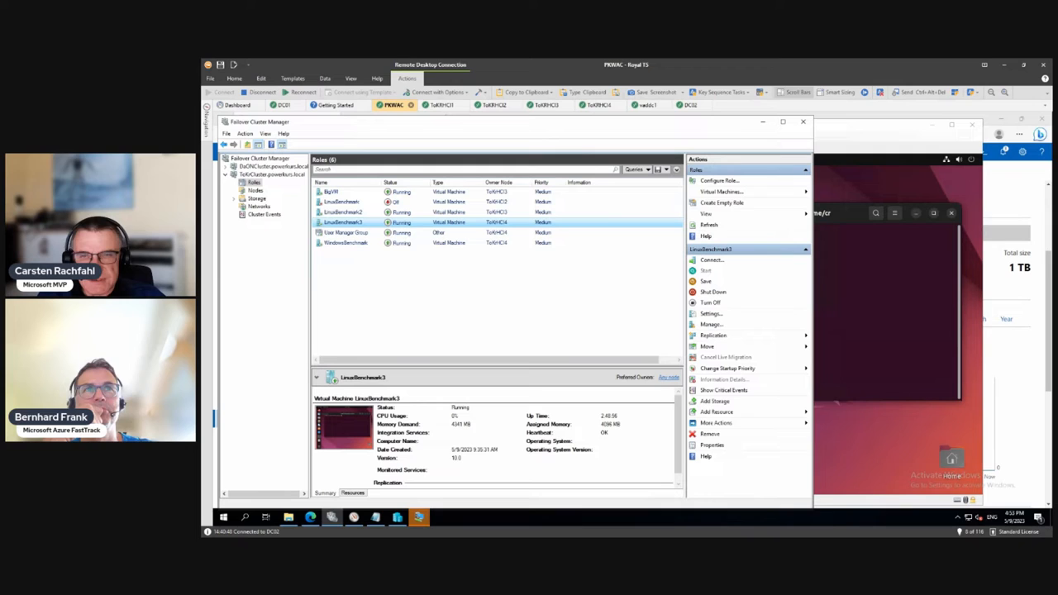
mouse_move(870, 138)
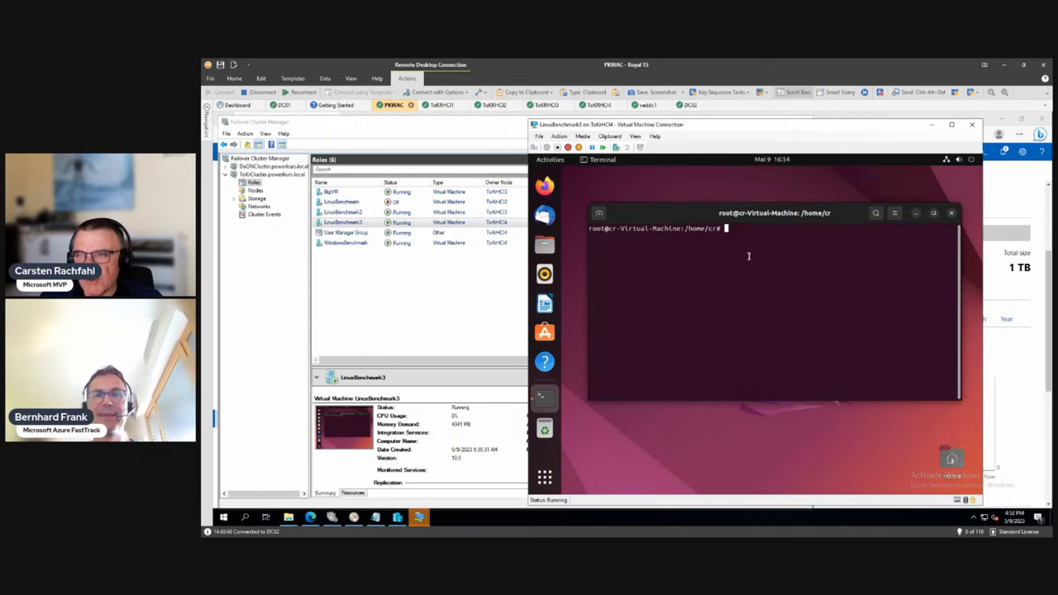
Run 'apt-get install fio' in the VM terminal to confirm fio 3.28-1 is current.
type("apt-get install fio")
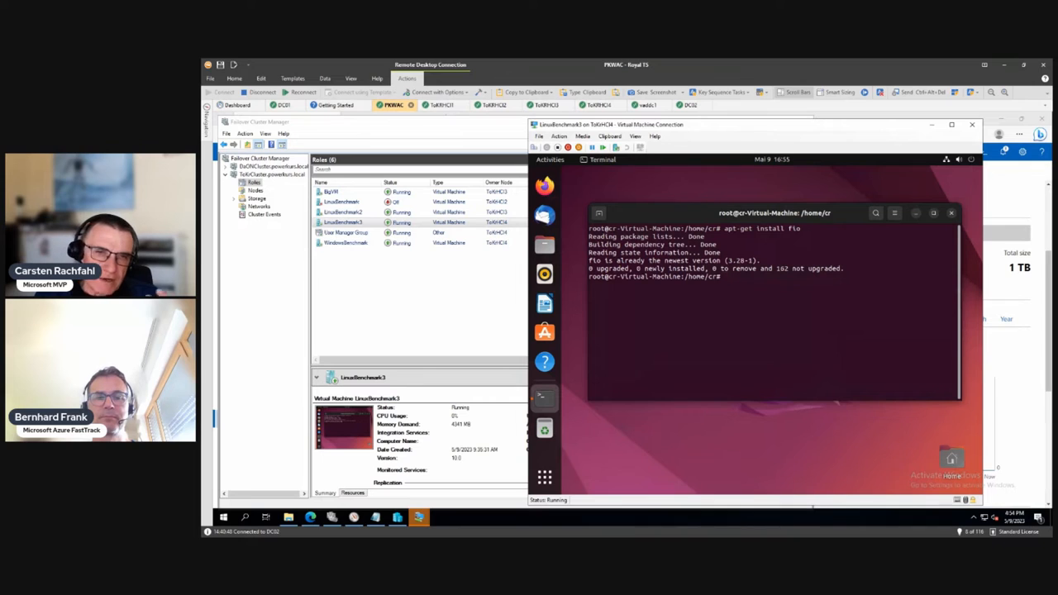
type("apt-get install fio")
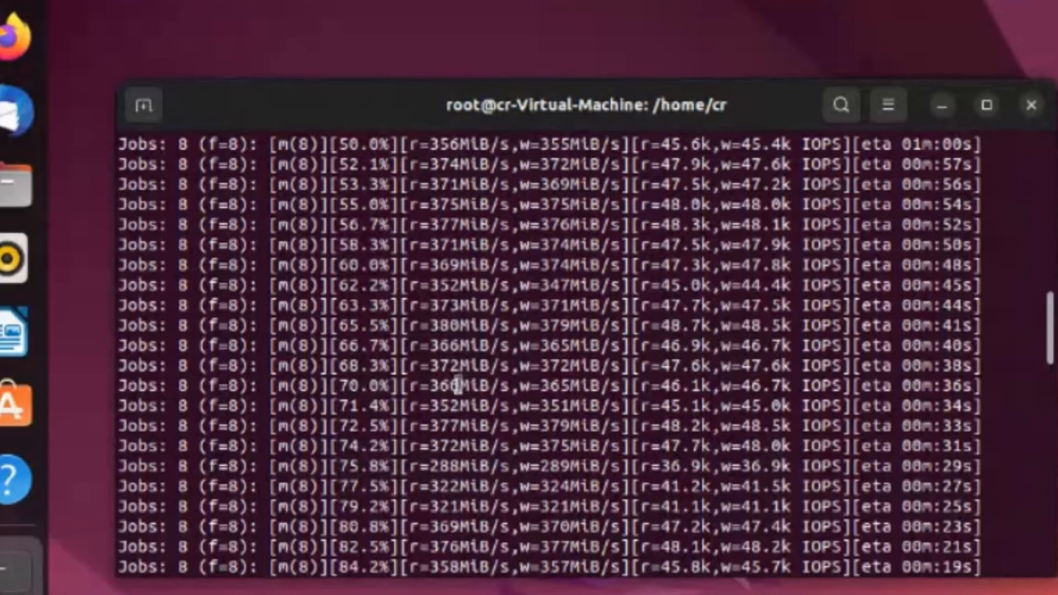
mouse_move(463, 405)
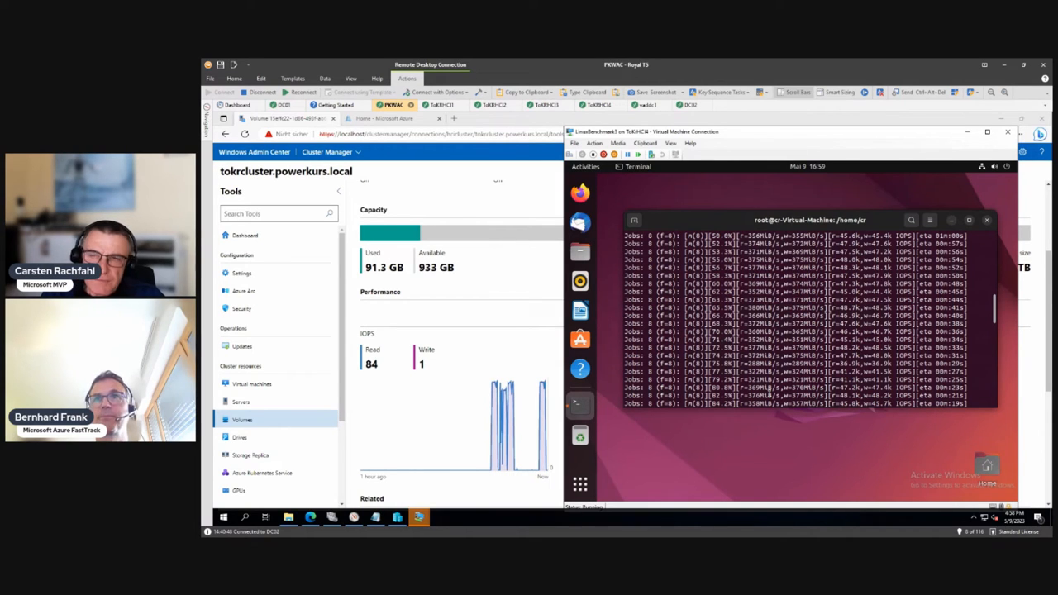
mouse_move(445, 499)
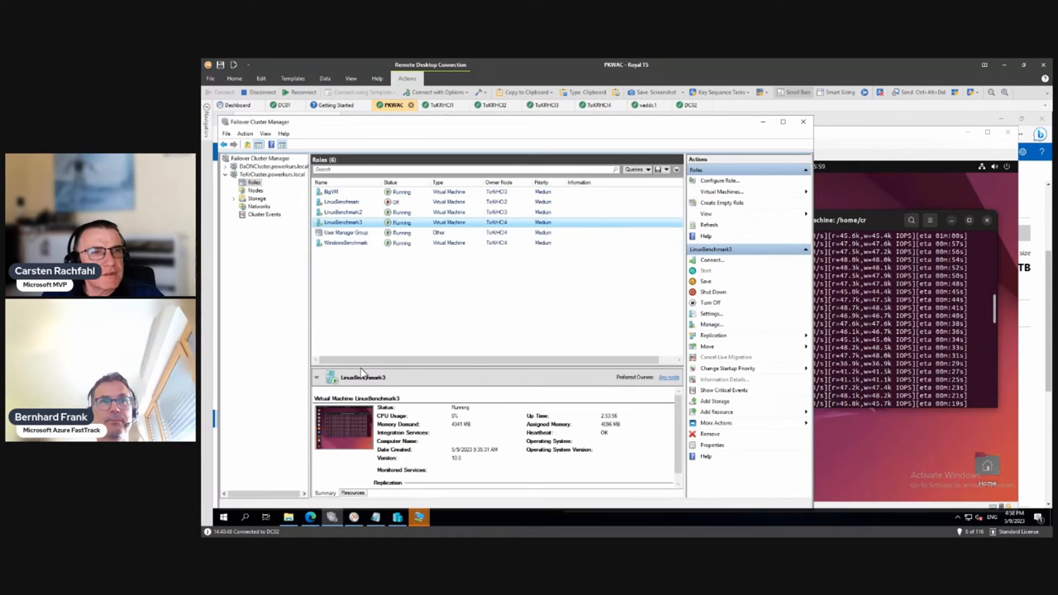
Connect to WindowsBenchmark and rerun the Iometer test, reaching about 80,770 IOPS.
left_click(347, 242)
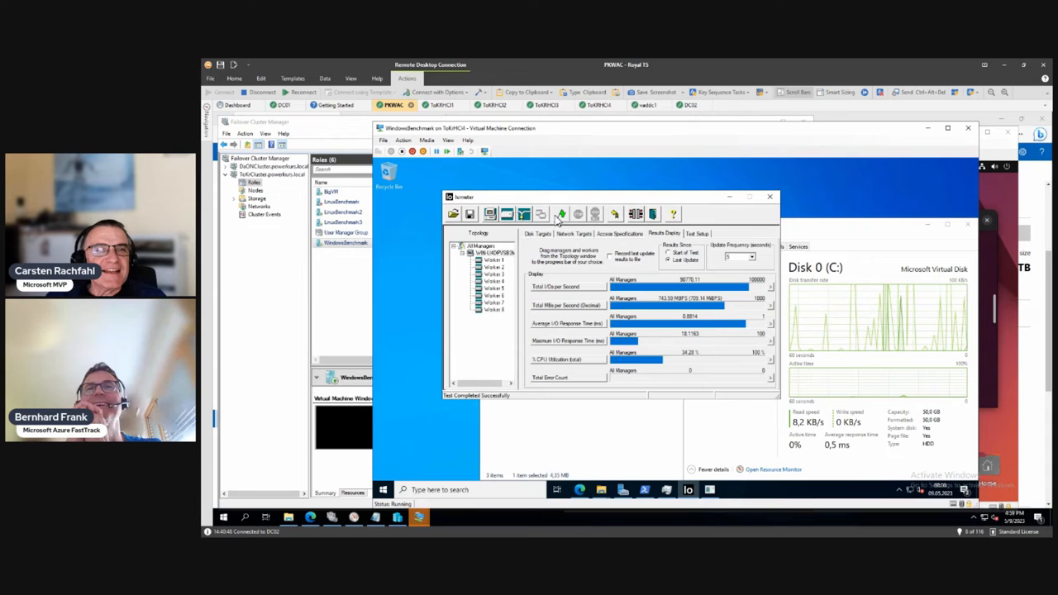
left_click(469, 214)
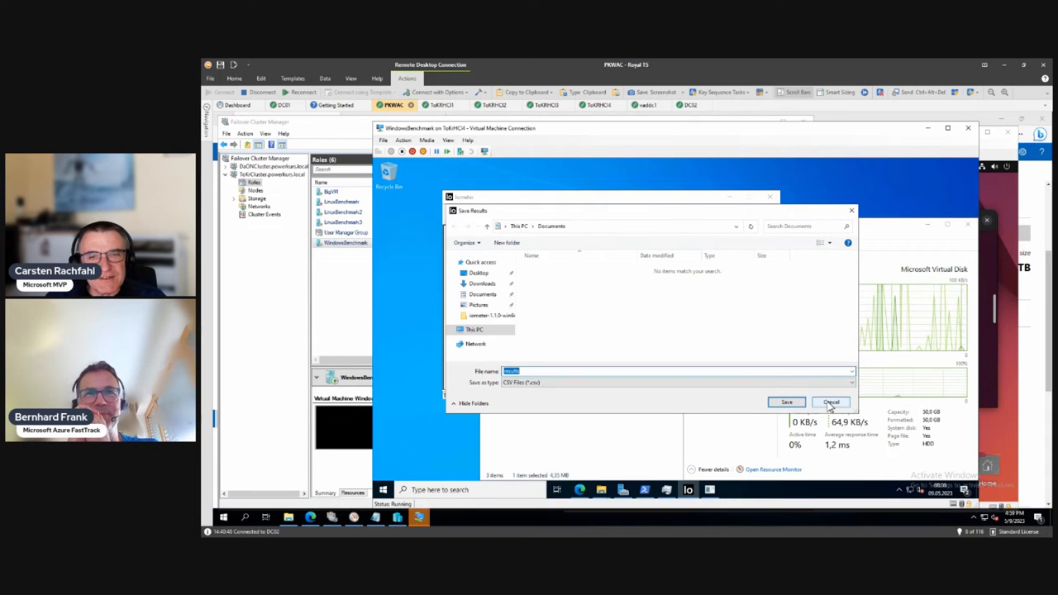
left_click(830, 403)
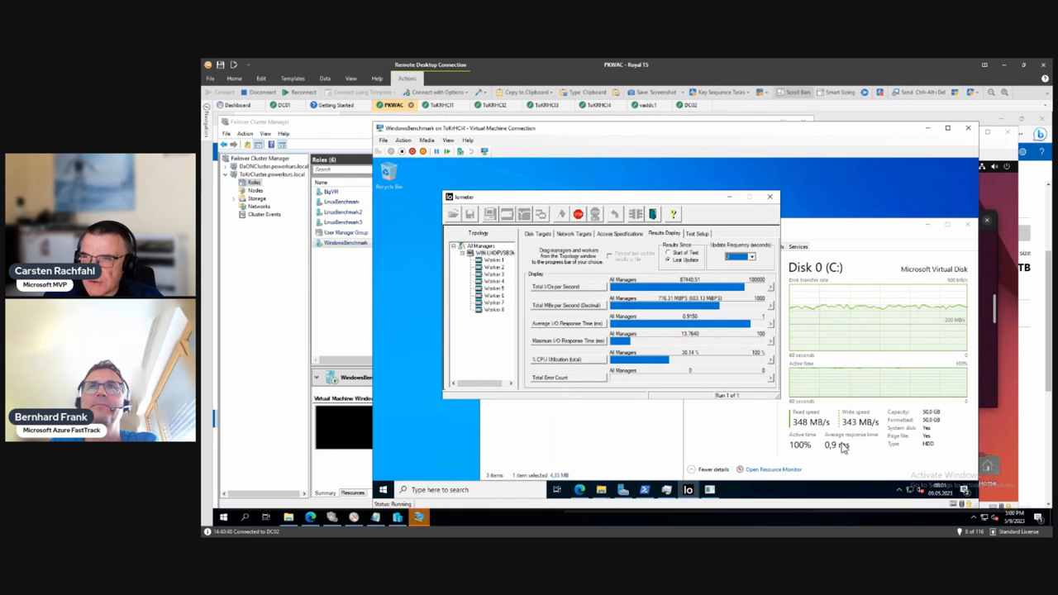
mouse_move(706, 417)
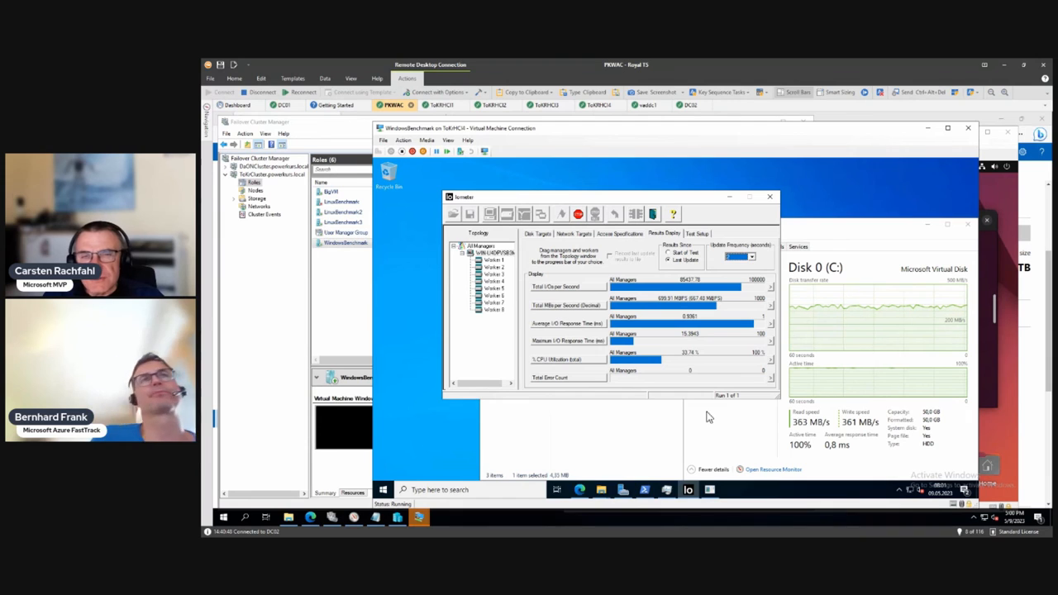